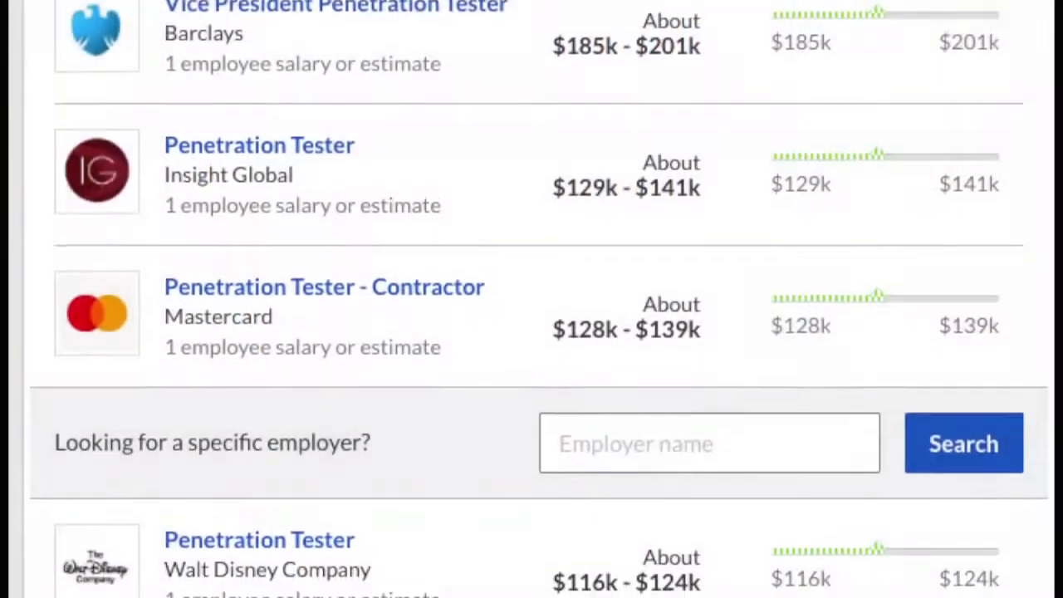
# - Scroll the Person of Interest page to reveal rebel profile cards such as Gial Ackbar
pyautogui.scroll(-3)
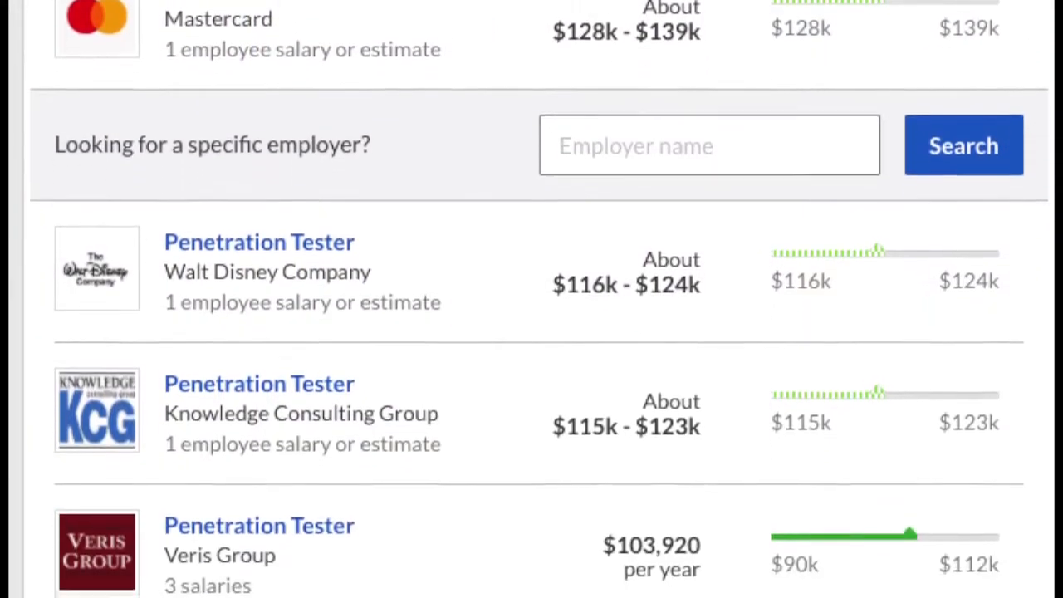
pyautogui.scroll(-3)
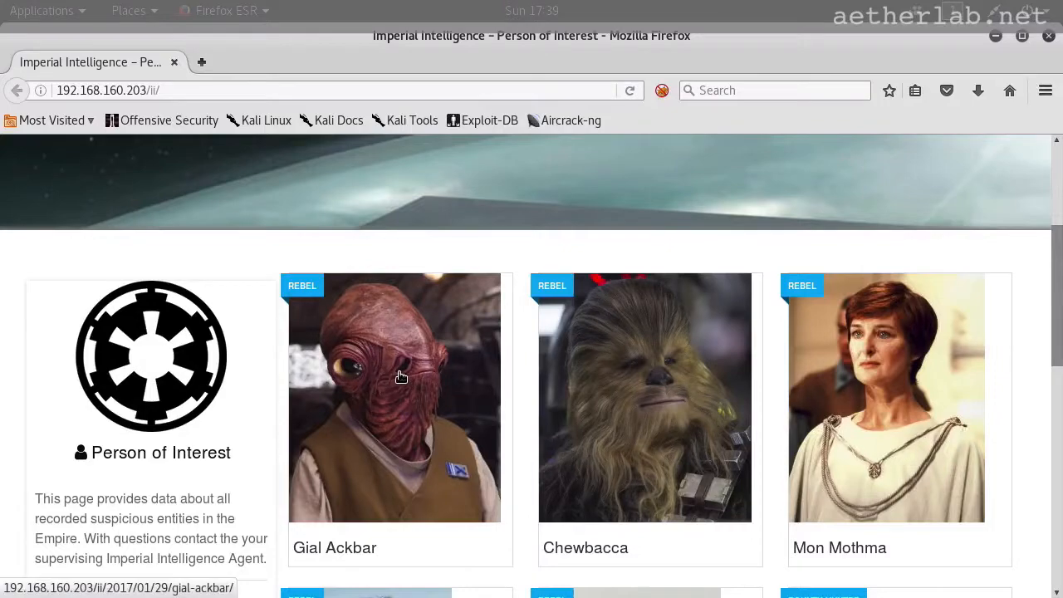
pyautogui.scroll(-3)
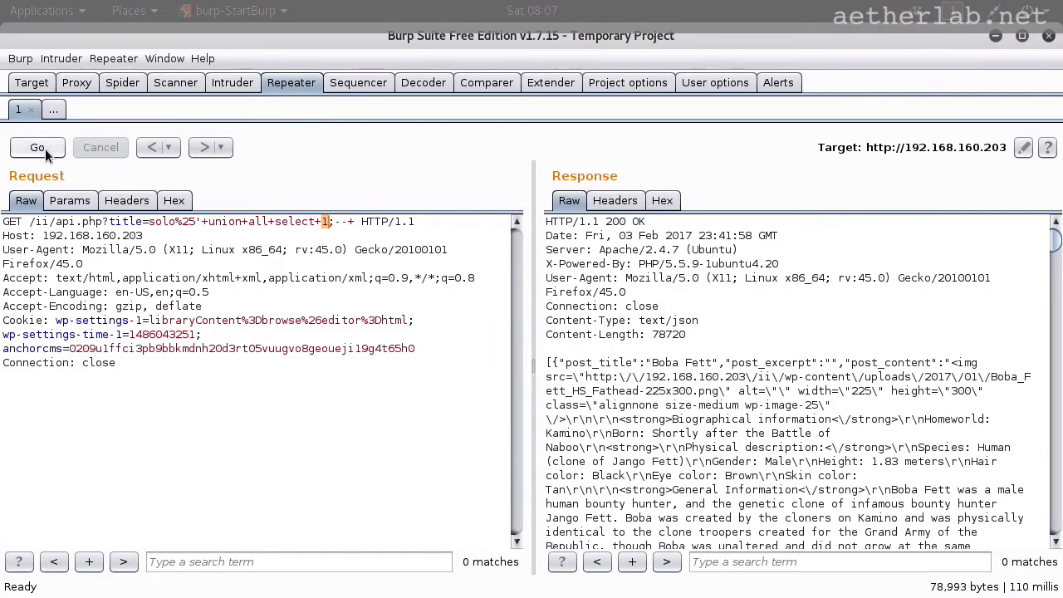
# - Send the 'union select 1' payload on api.php's title parameter and receive an empty JSON array
pyautogui.click(37, 146)
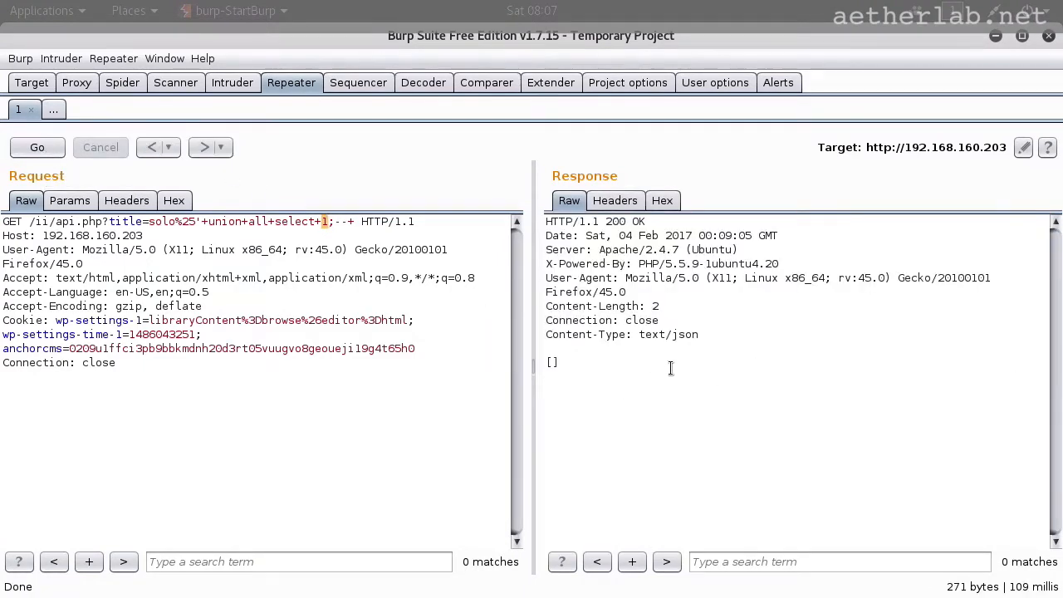